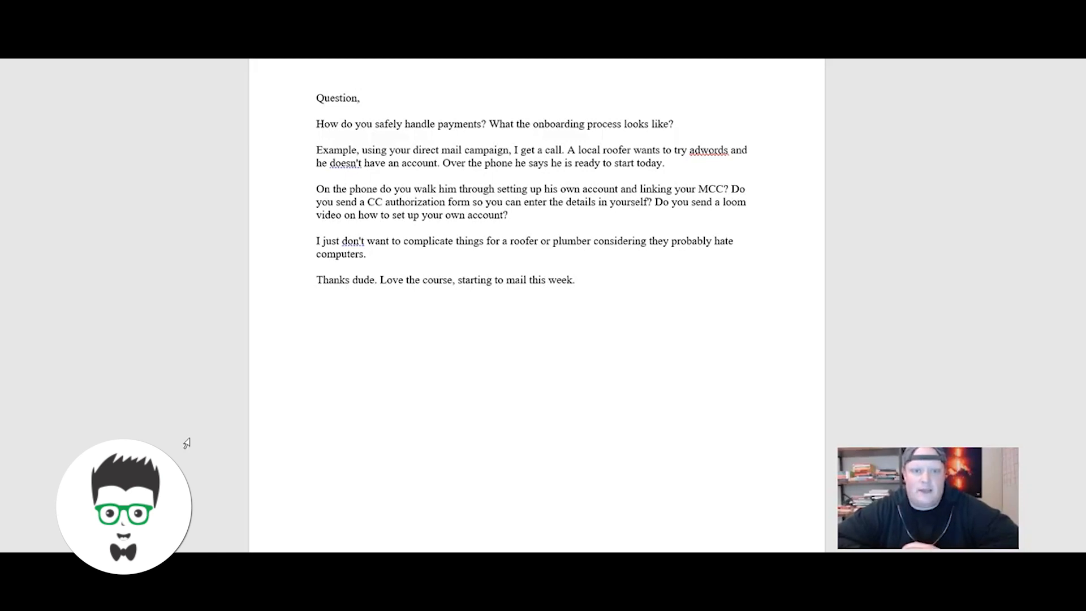
left_click(358, 98)
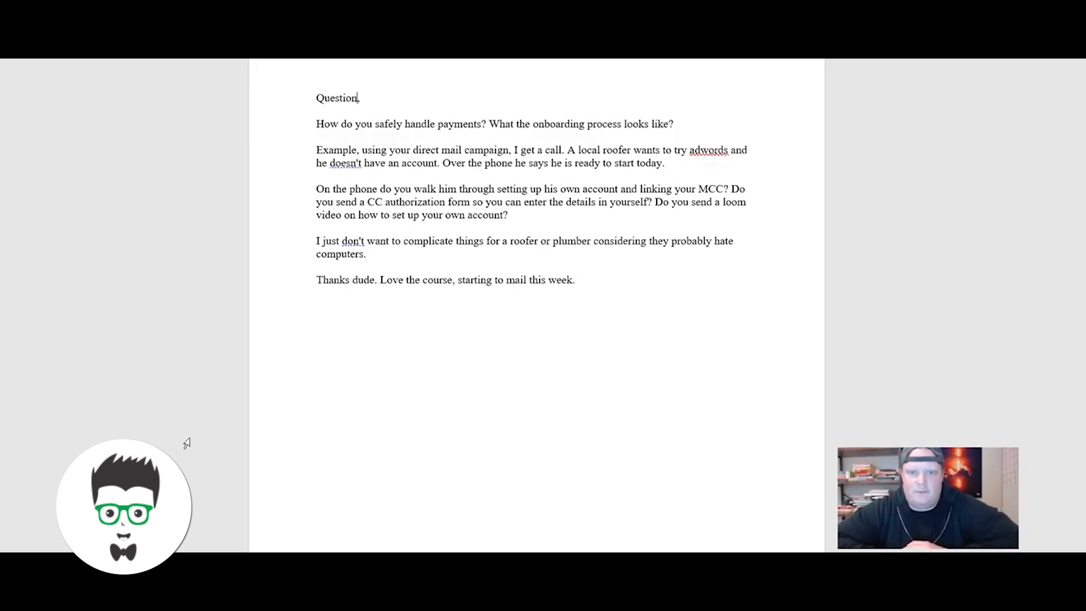